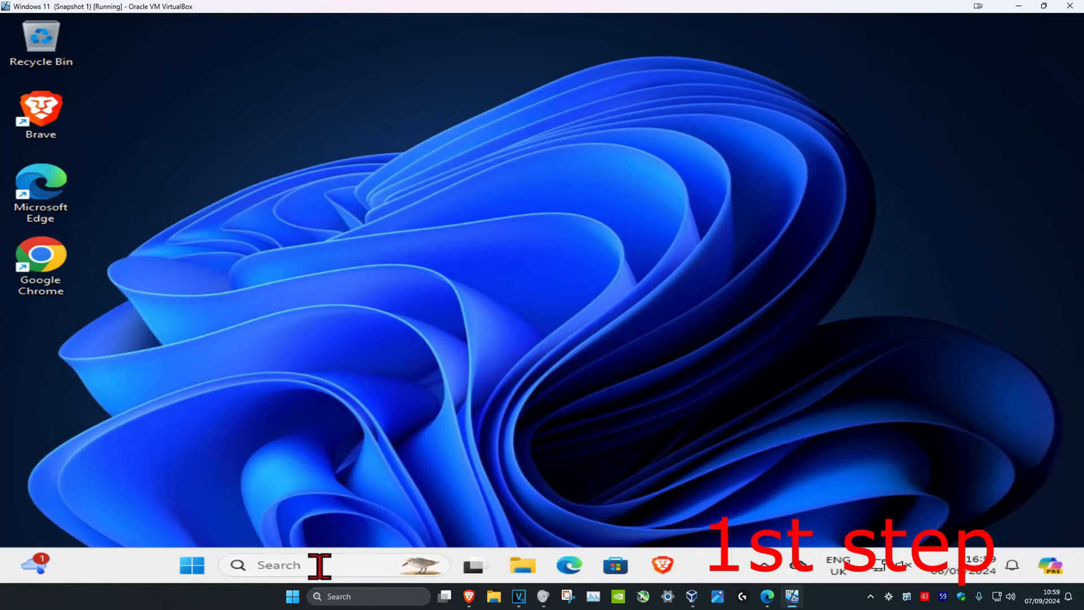
- Search 'view network connections' and open the Ethernet adapter's status window
type("view network connections")
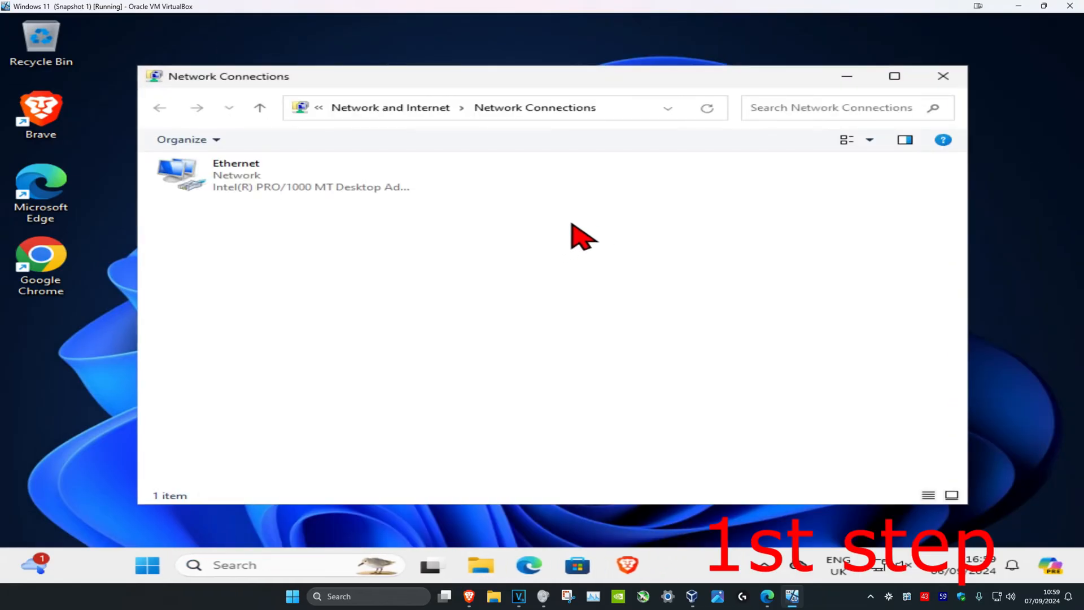
left_click(283, 175)
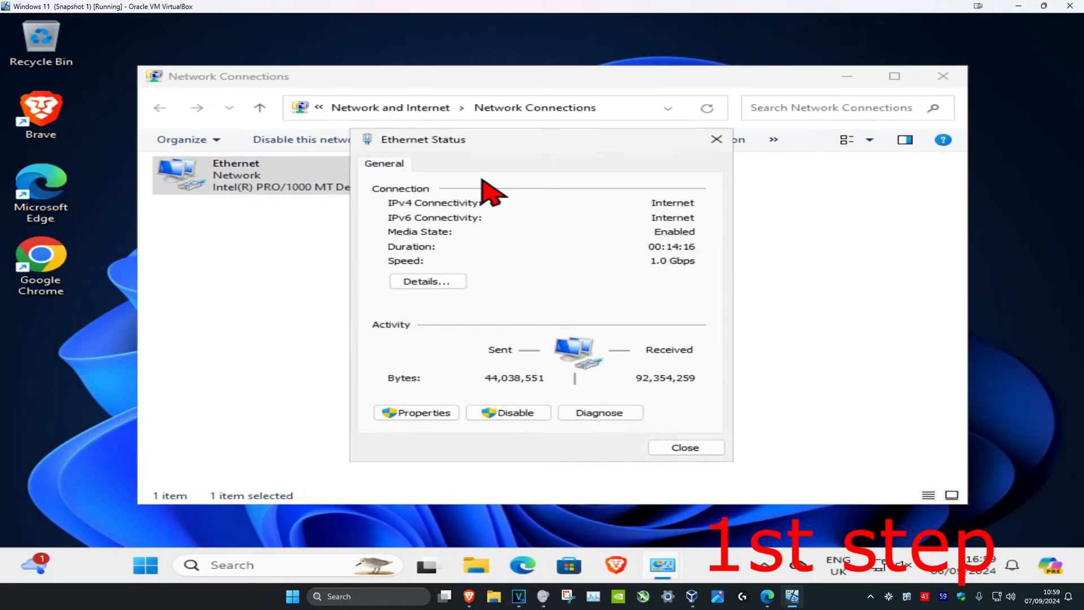
- Set Ethernet's TCP/IPv4 to obtain IP address and DNS server automatically
left_click(415, 412)
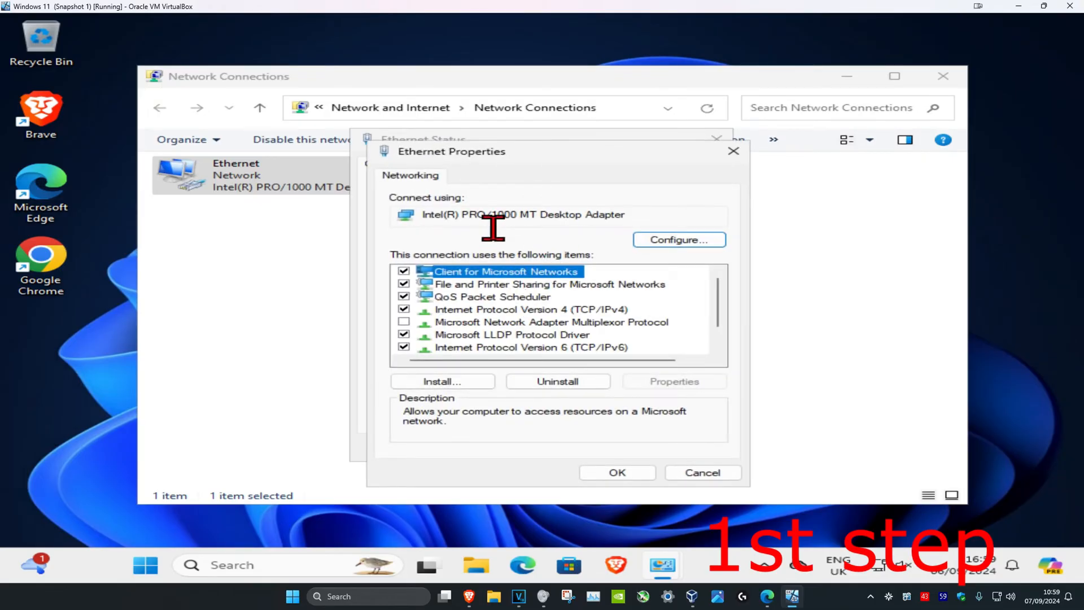
left_click(530, 309)
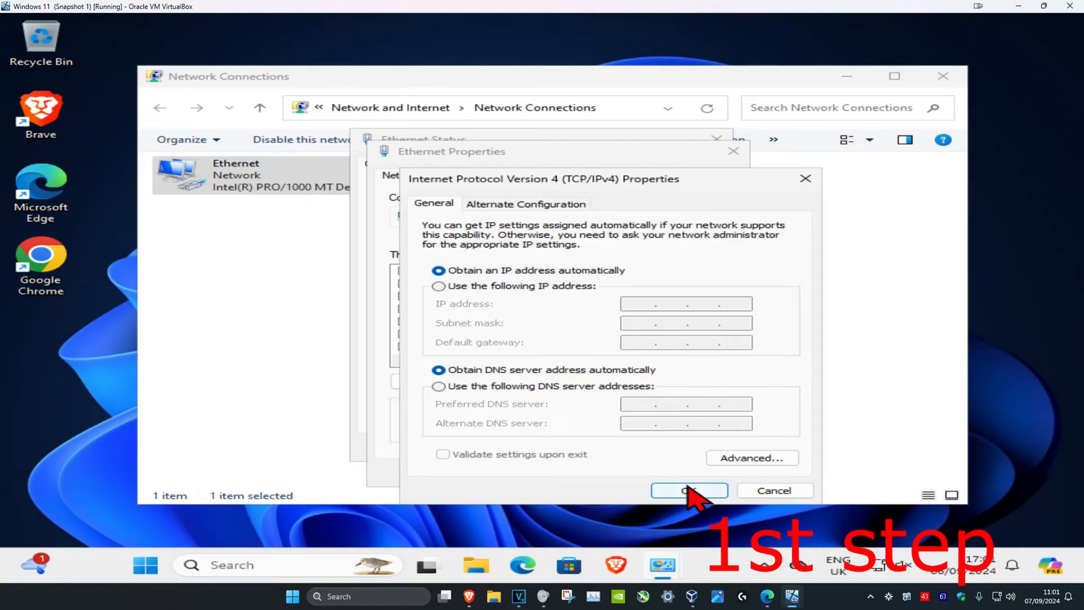
left_click(689, 490)
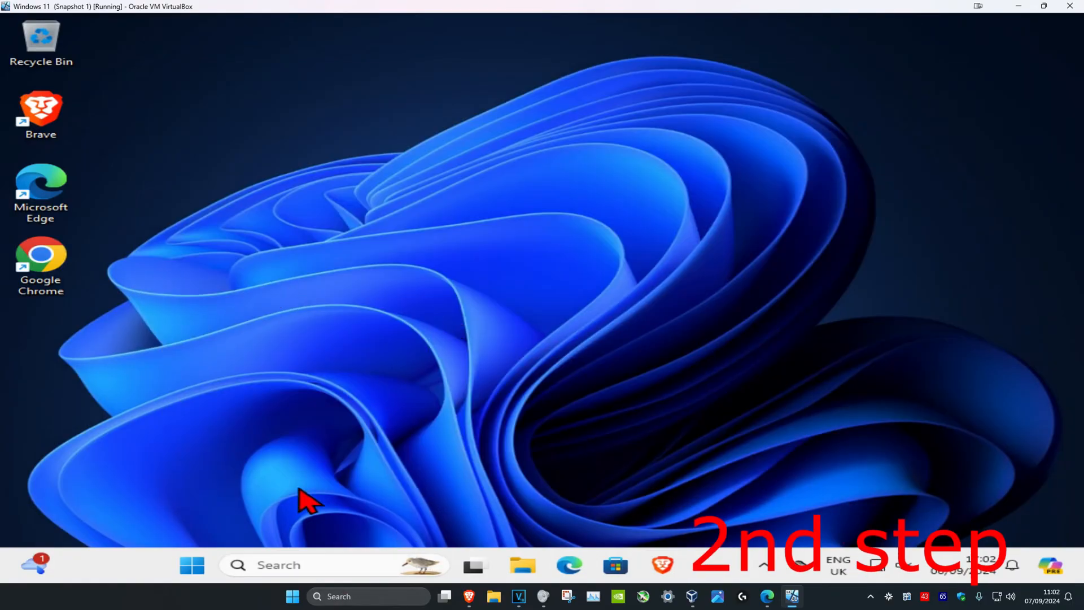
- Launch Command Prompt as administrator via 'cmd' search and approve the UAC prompt
type("cmd")
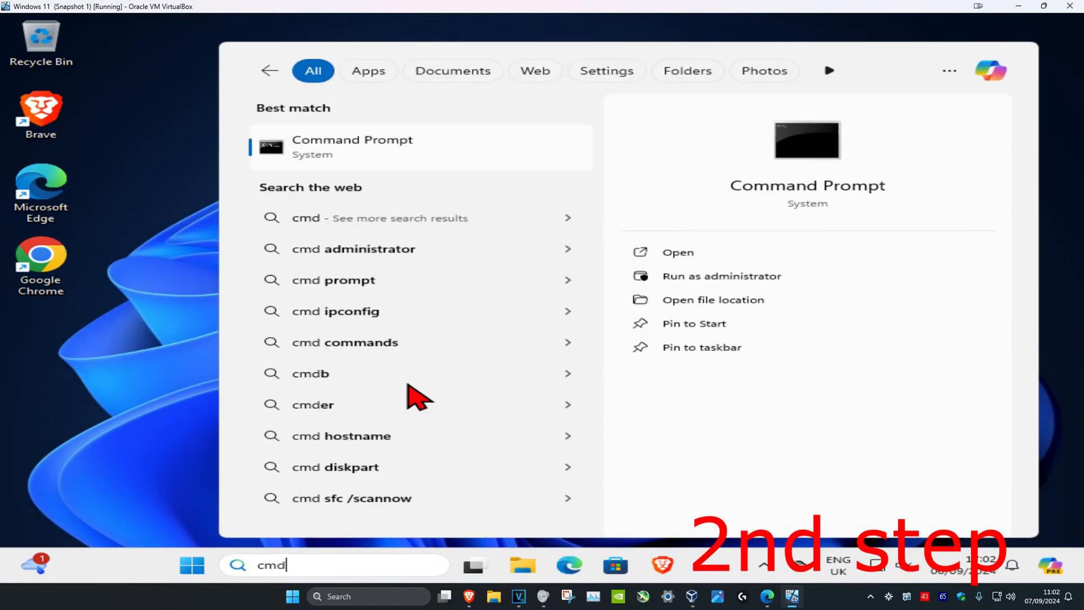
left_click(721, 275)
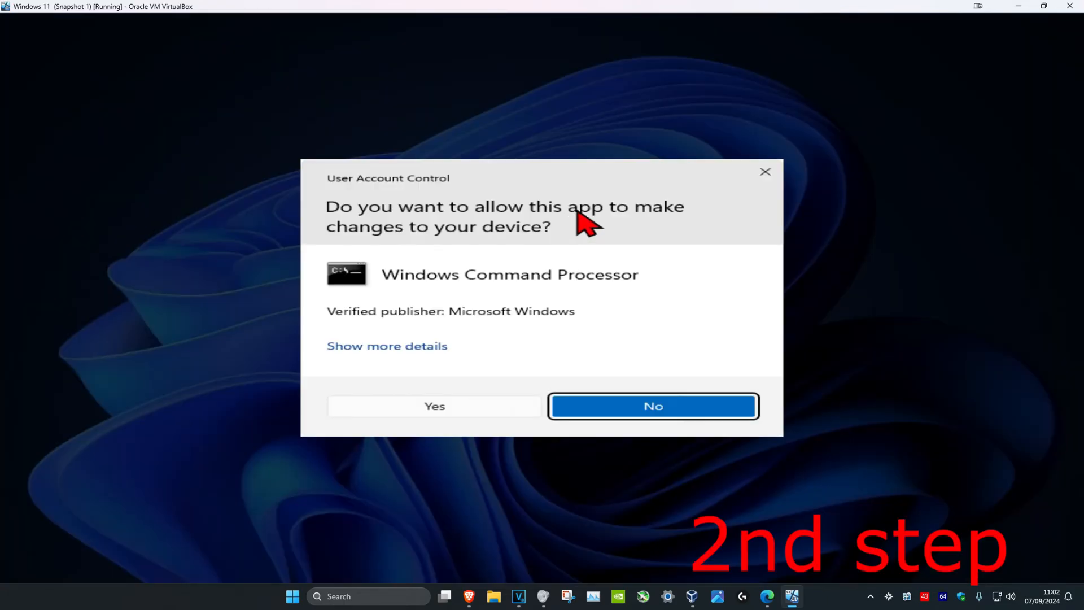
left_click(433, 406)
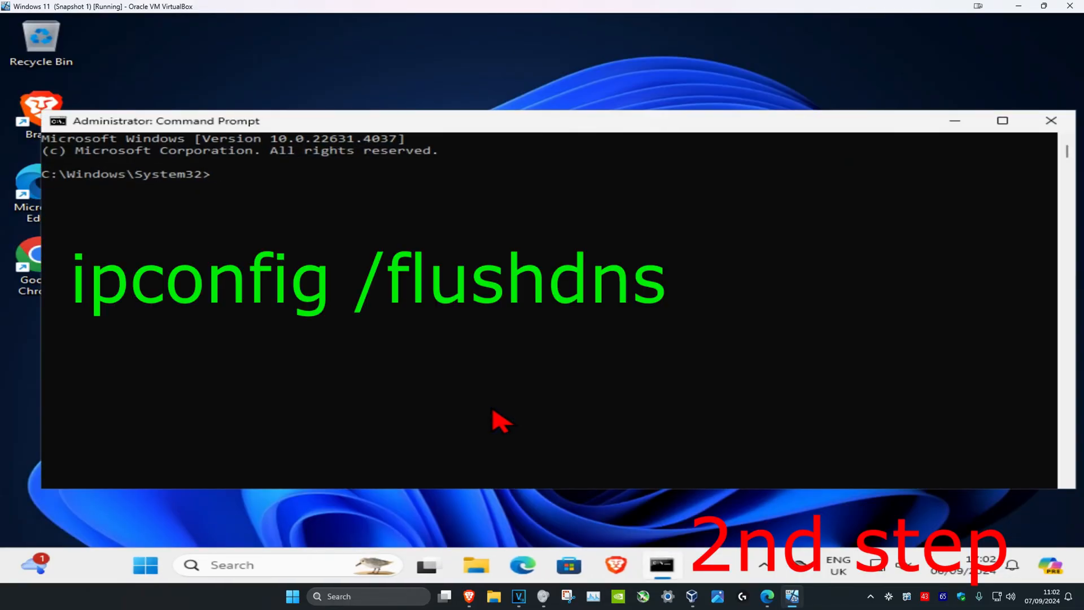
- Run 'ipconfig /flushdns' and 'netsh winsock reset' in Command Prompt
type("ipconfig /flushdns")
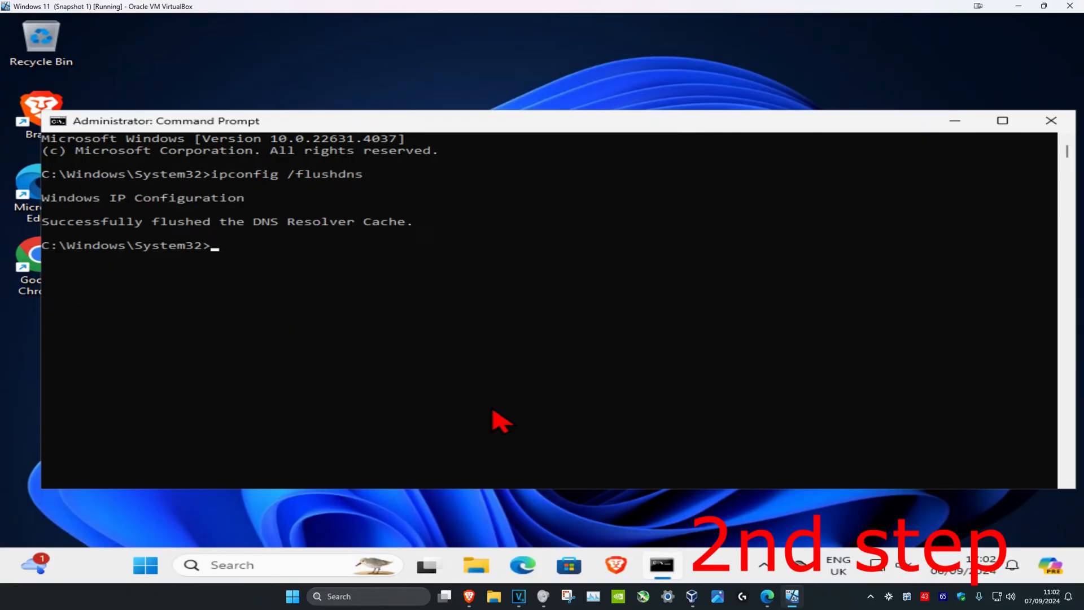
type("netsh winsock")
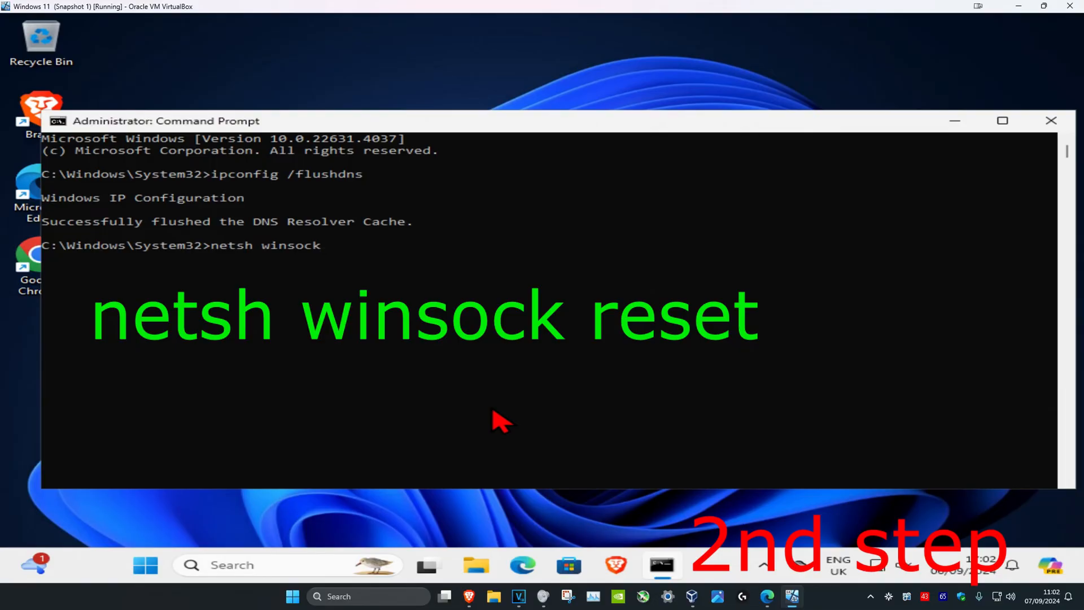
type("reset")
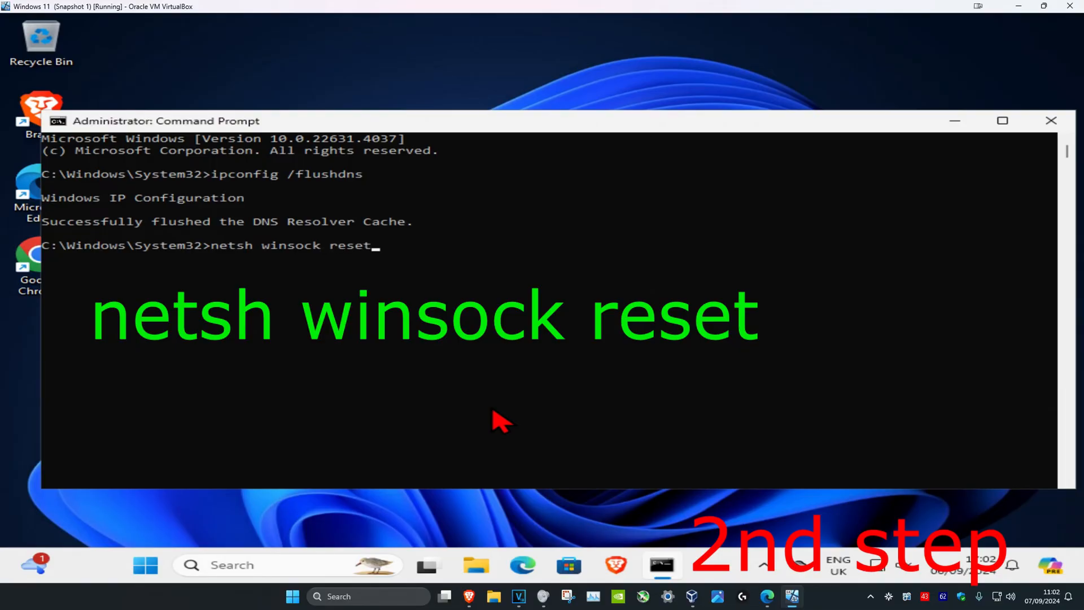
key("Return")
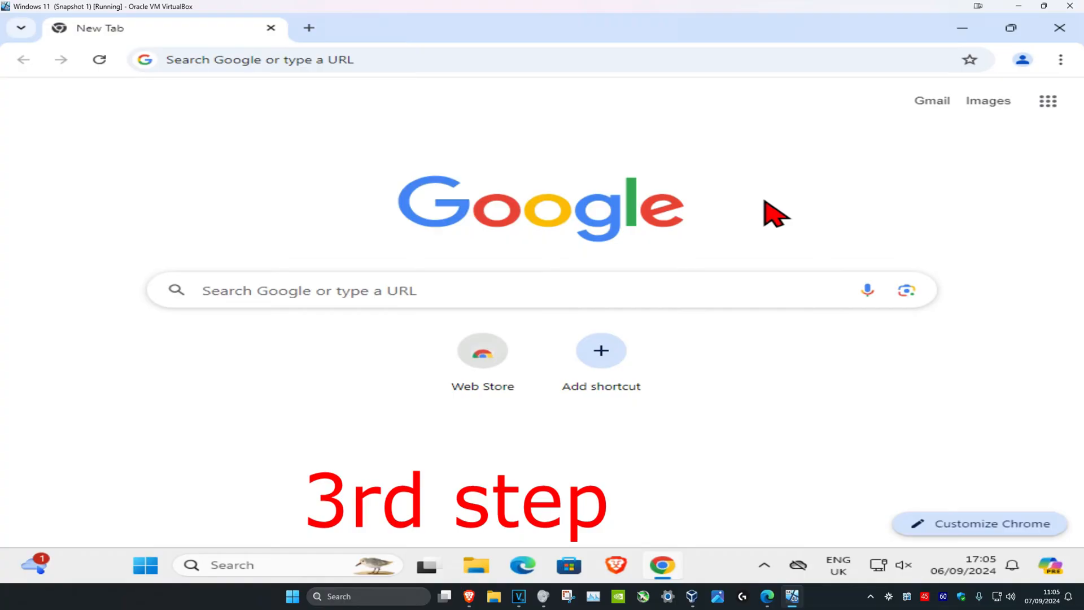
- Open Chrome's Settings page from the three-dot menu and scroll the sidebar
left_click(1060, 60)
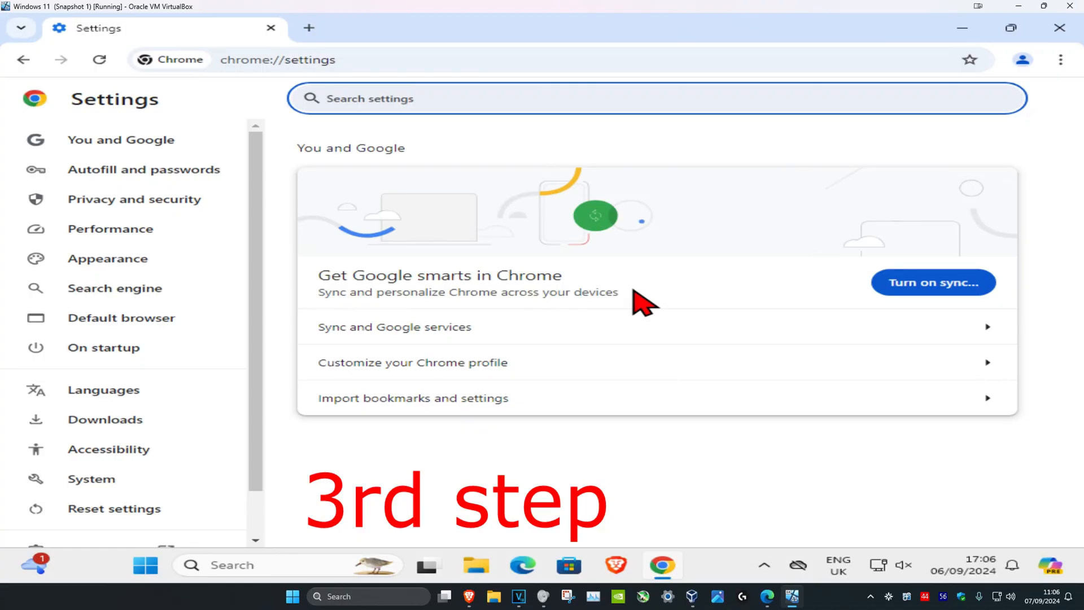
mouse_move(674, 318)
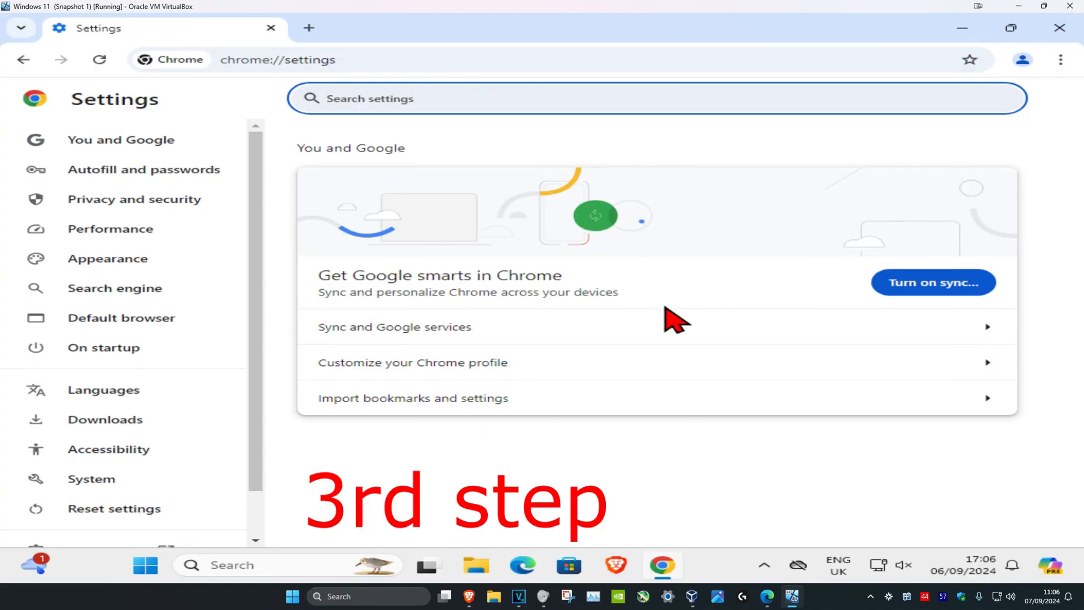
scroll("down", 3)
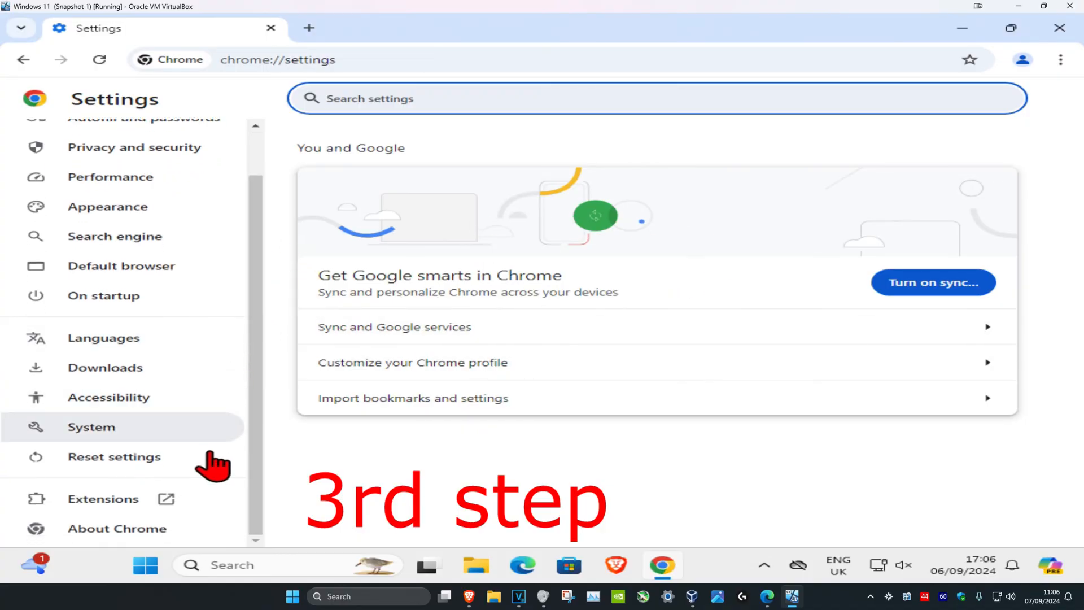
- Reset Chrome with 'Restore settings to their original defaults' and confirm
left_click(114, 456)
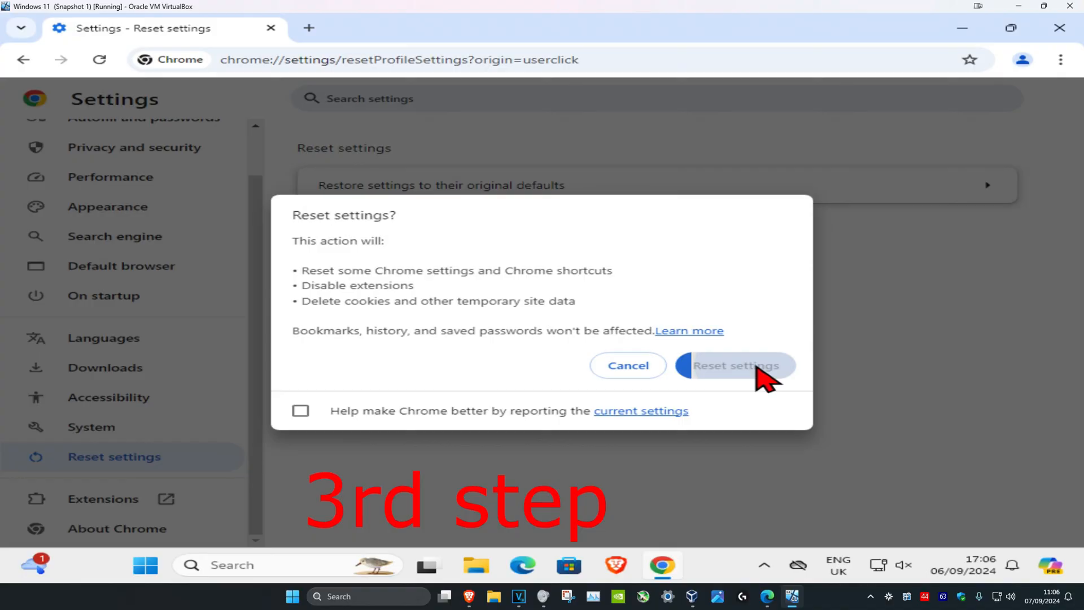
left_click(734, 365)
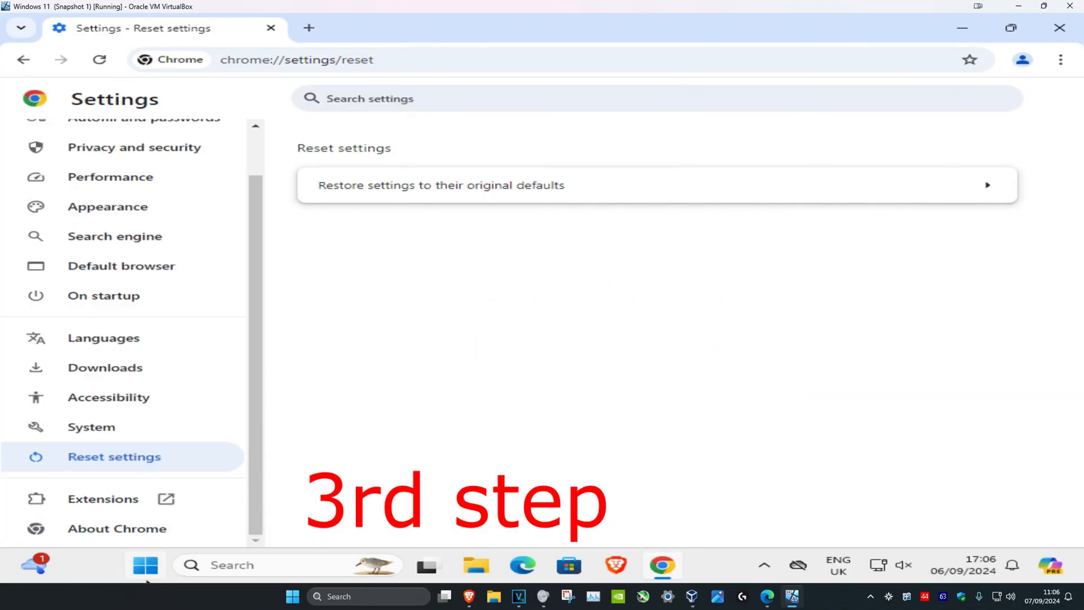